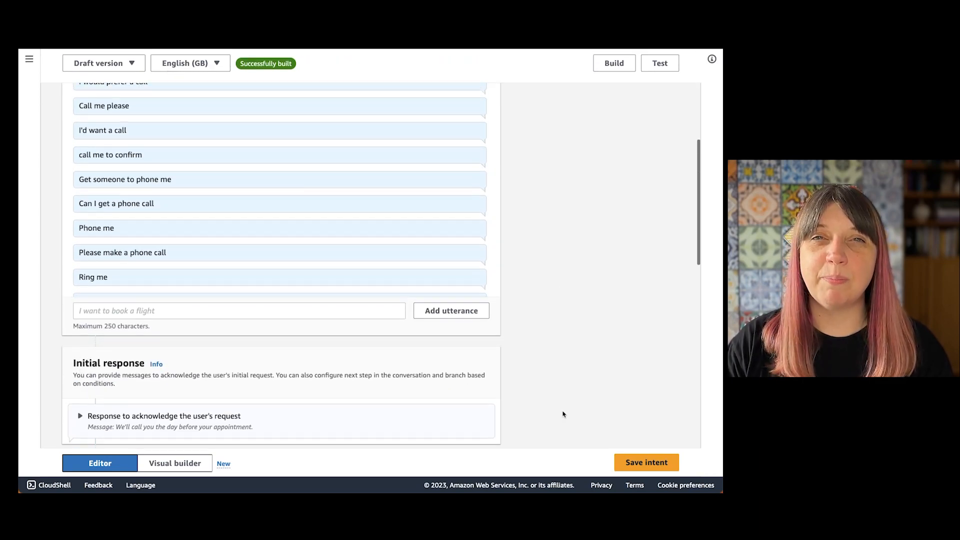
# Scroll CallIntent's editor down to the Code hooks section with Lambda initialization and validation enabled.
pyautogui.scroll(-3)
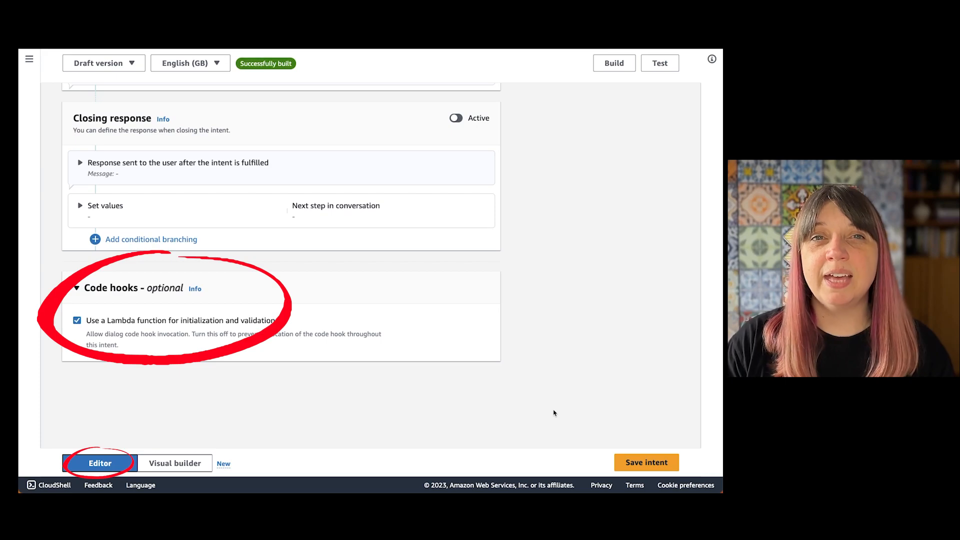
pyautogui.moveTo(178, 468)
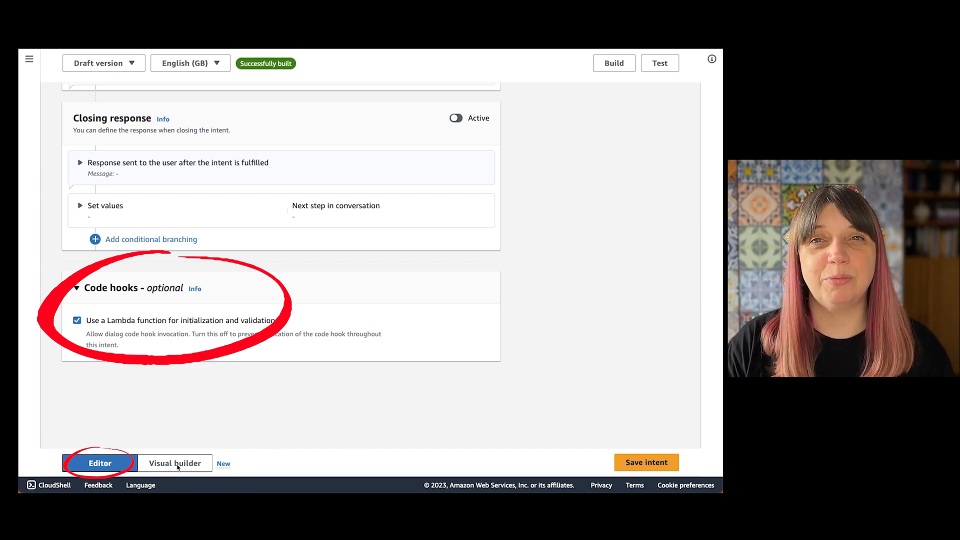
# Show CallIntent in the Visual builder and focus the Code hook block after the Time slot.
pyautogui.click(175, 463)
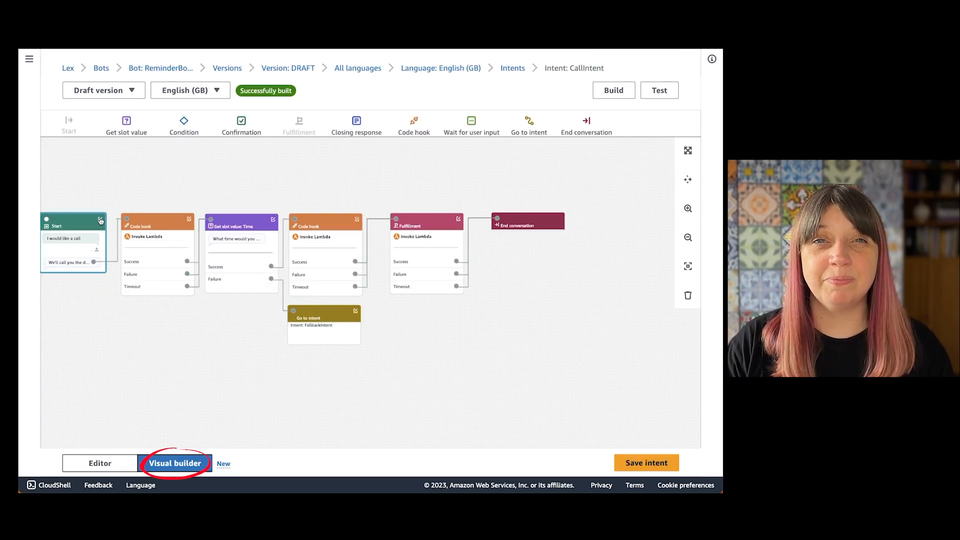
pyautogui.click(100, 220)
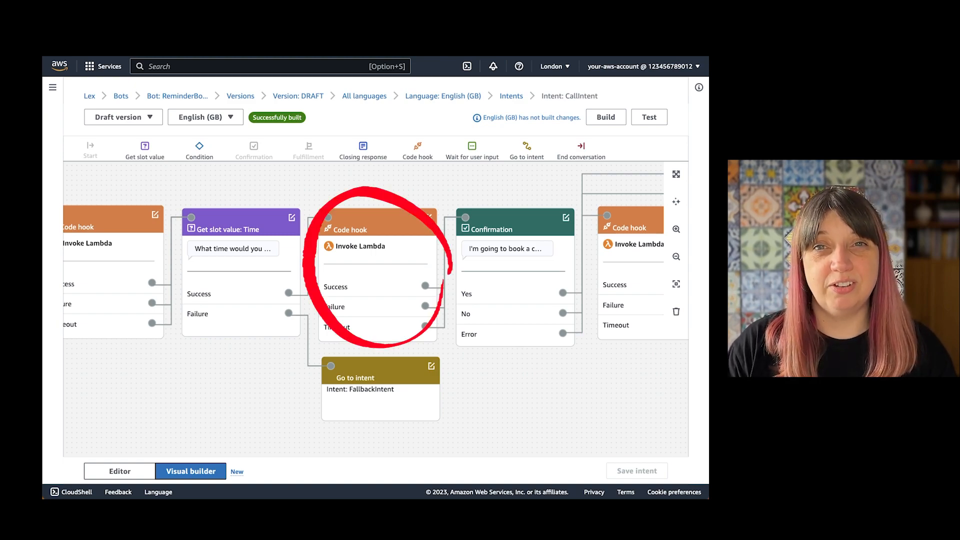
# In the Time slot's Advanced options, expand the Lambda dialog code hook that invokes a Lambda function.
pyautogui.click(364, 230)
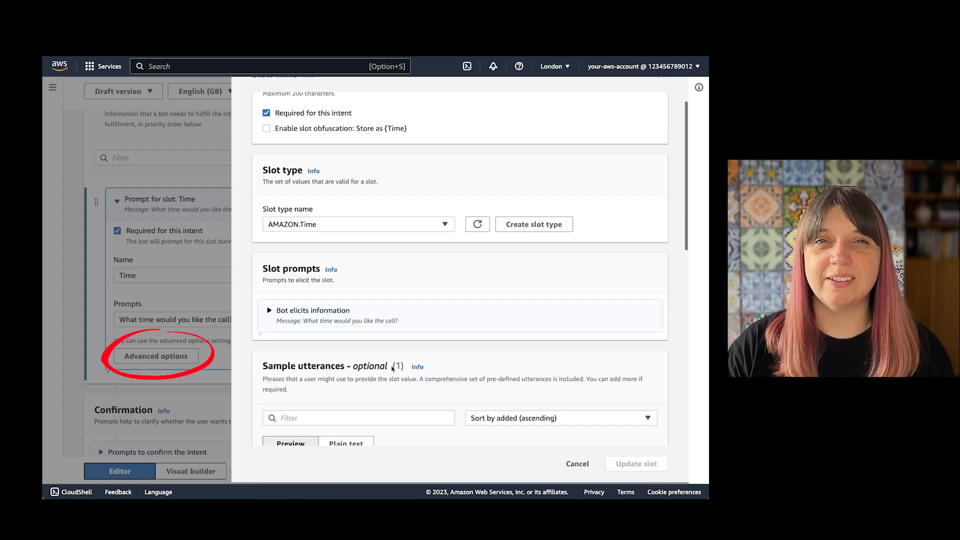
pyautogui.scroll(-3)
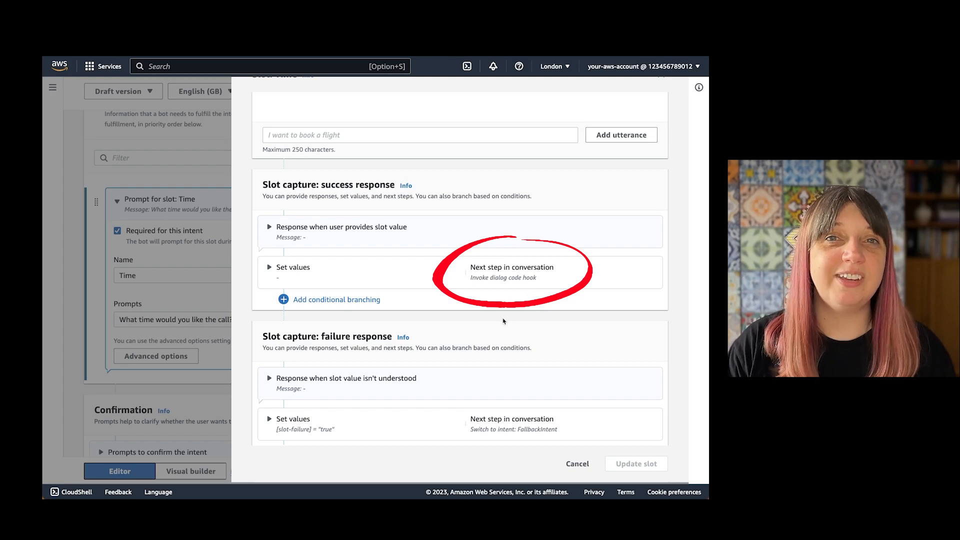
pyautogui.scroll(-3)
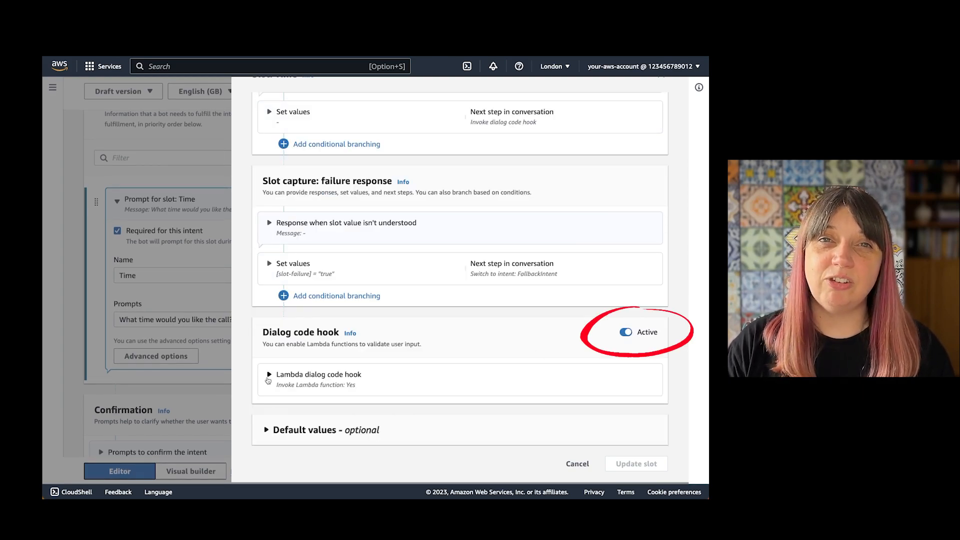
pyautogui.click(269, 374)
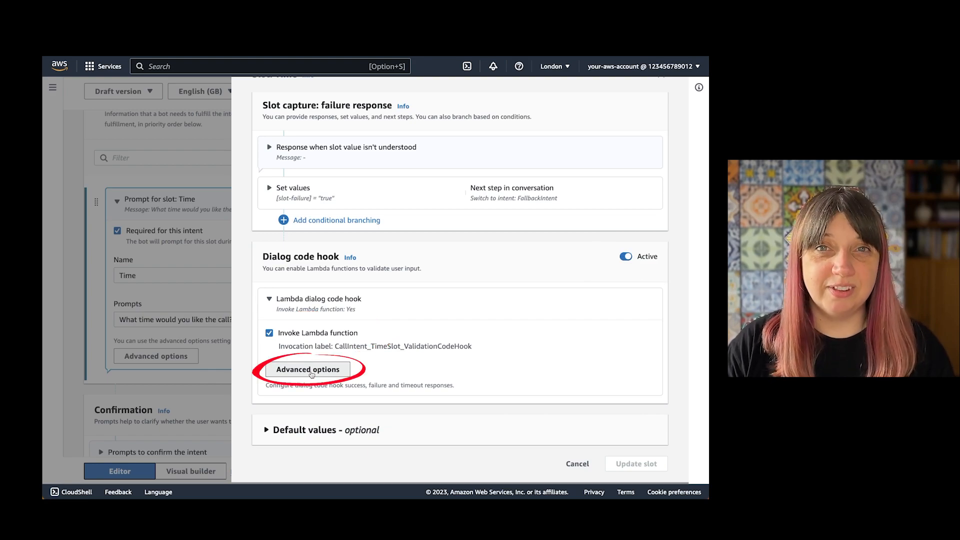
# Review the validation hook's Advanced options, scrolling through its Success and Failure responses.
pyautogui.click(308, 370)
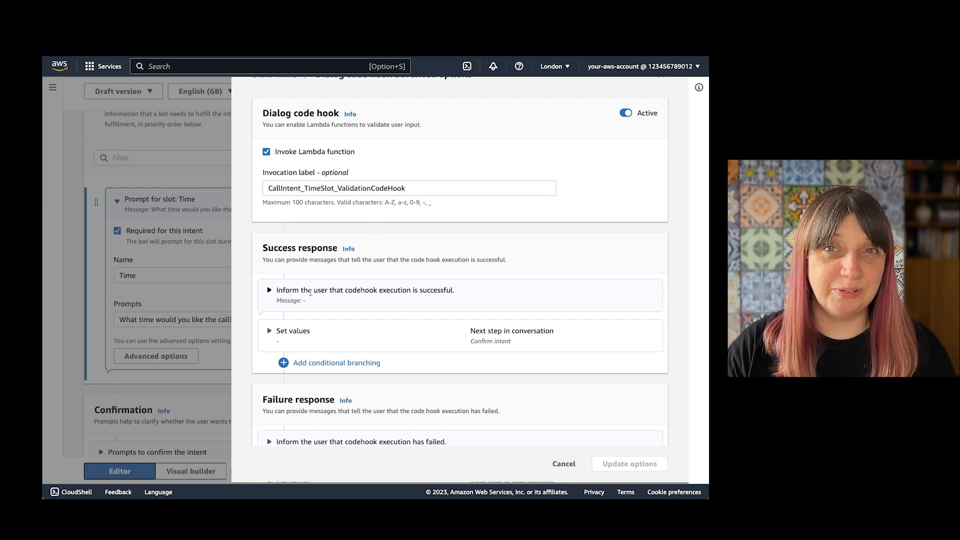
pyautogui.scroll(-3)
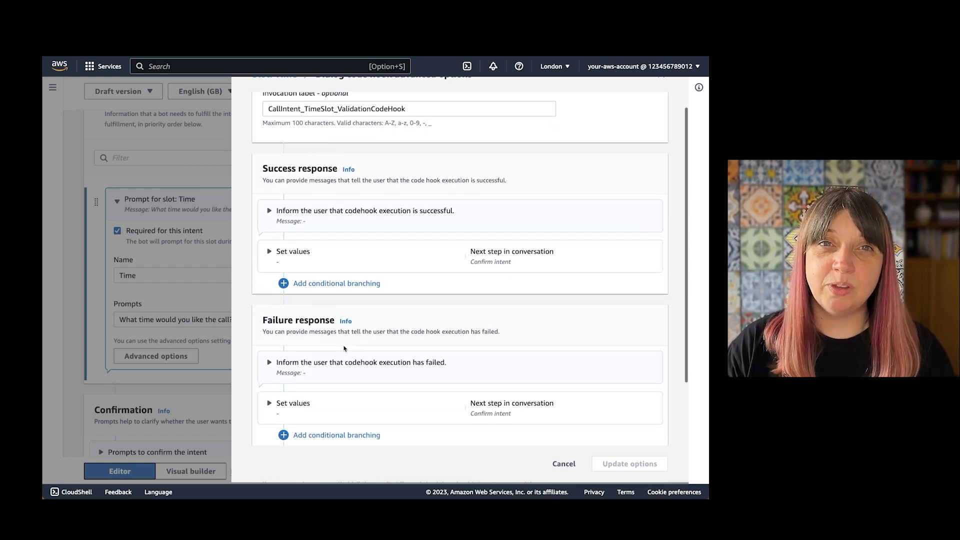
pyautogui.scroll(-3)
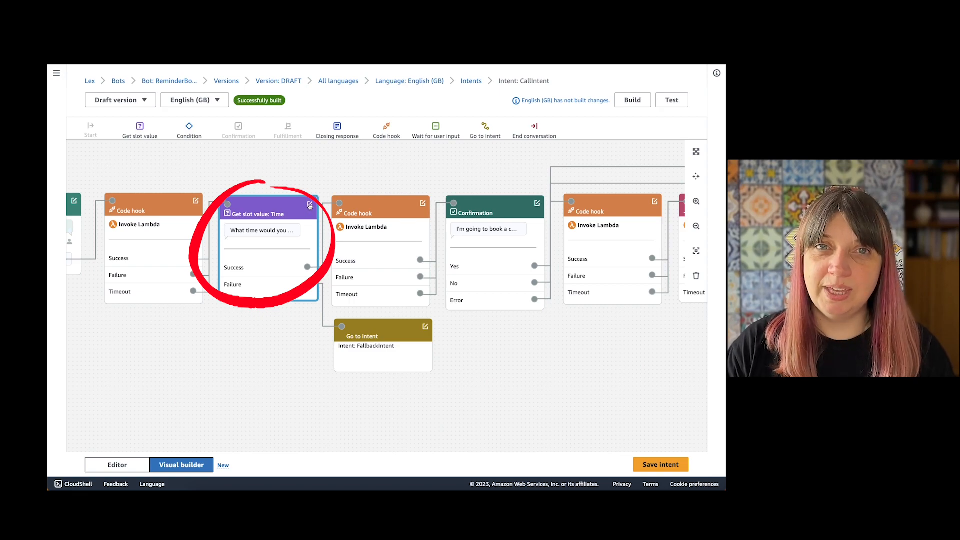
# Reach the Time slot's More prompt options, showing the Lambda elicitation hook with up to 4 retries.
pyautogui.click(308, 205)
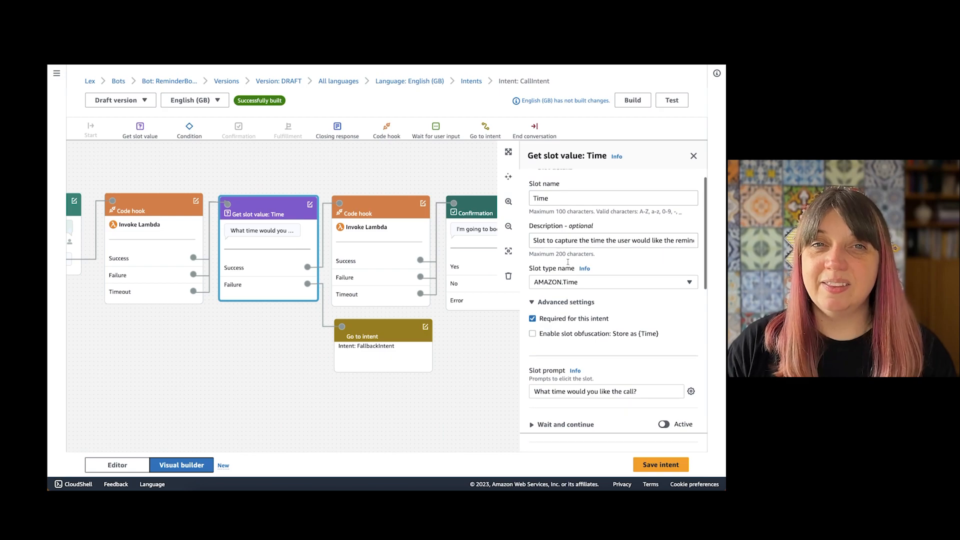
pyautogui.scroll(-3)
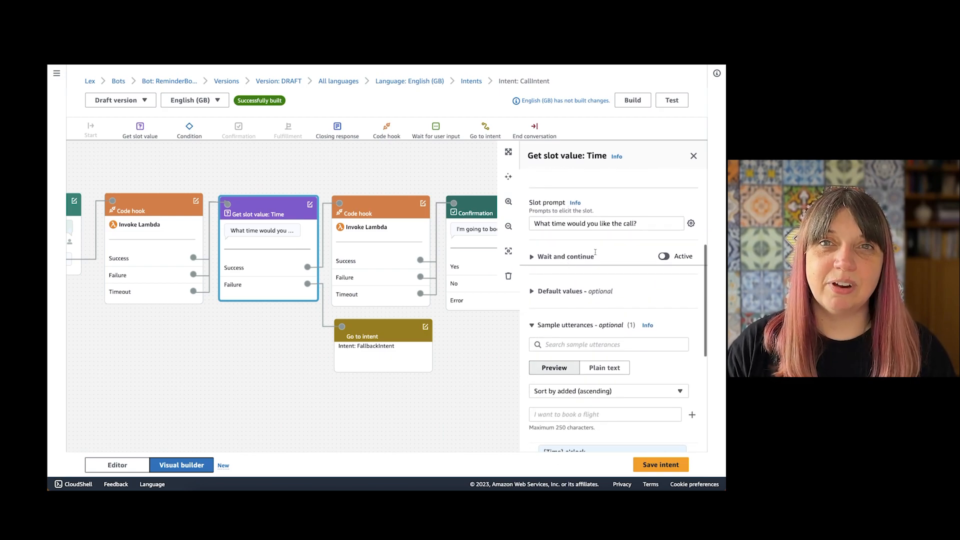
pyautogui.moveTo(622, 246)
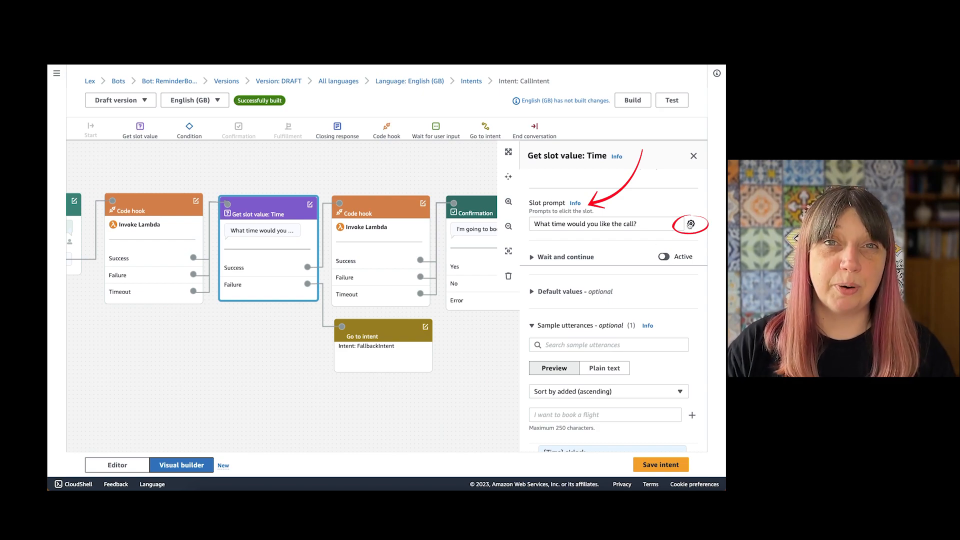
pyautogui.click(690, 224)
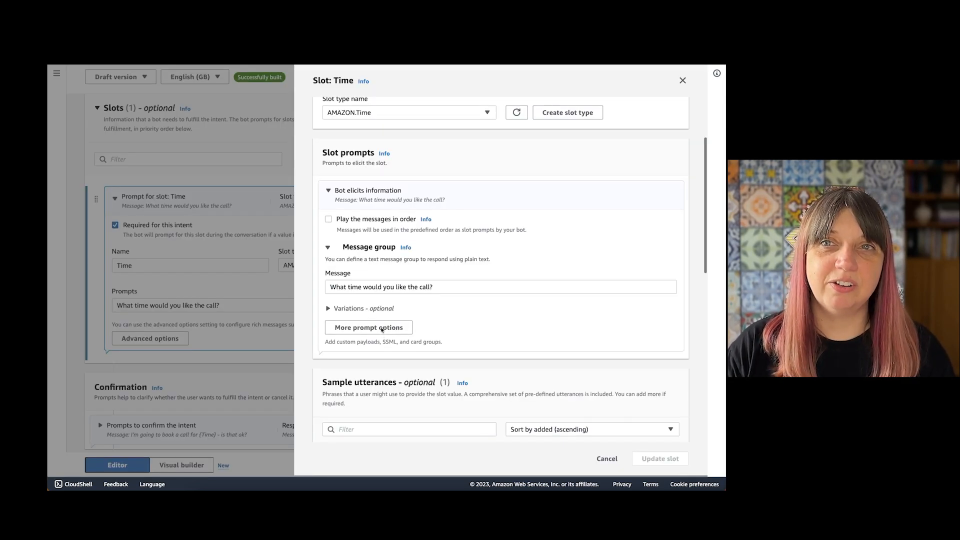
pyautogui.click(368, 327)
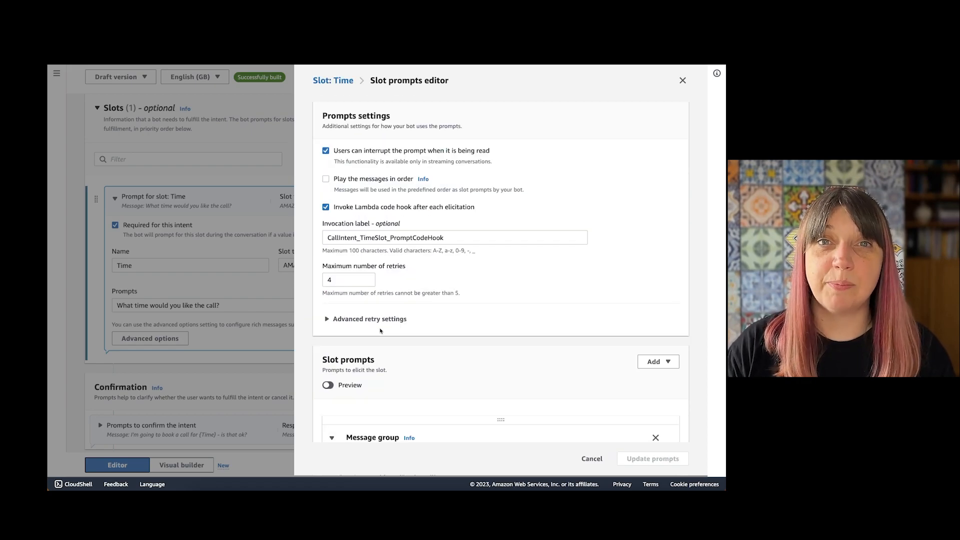